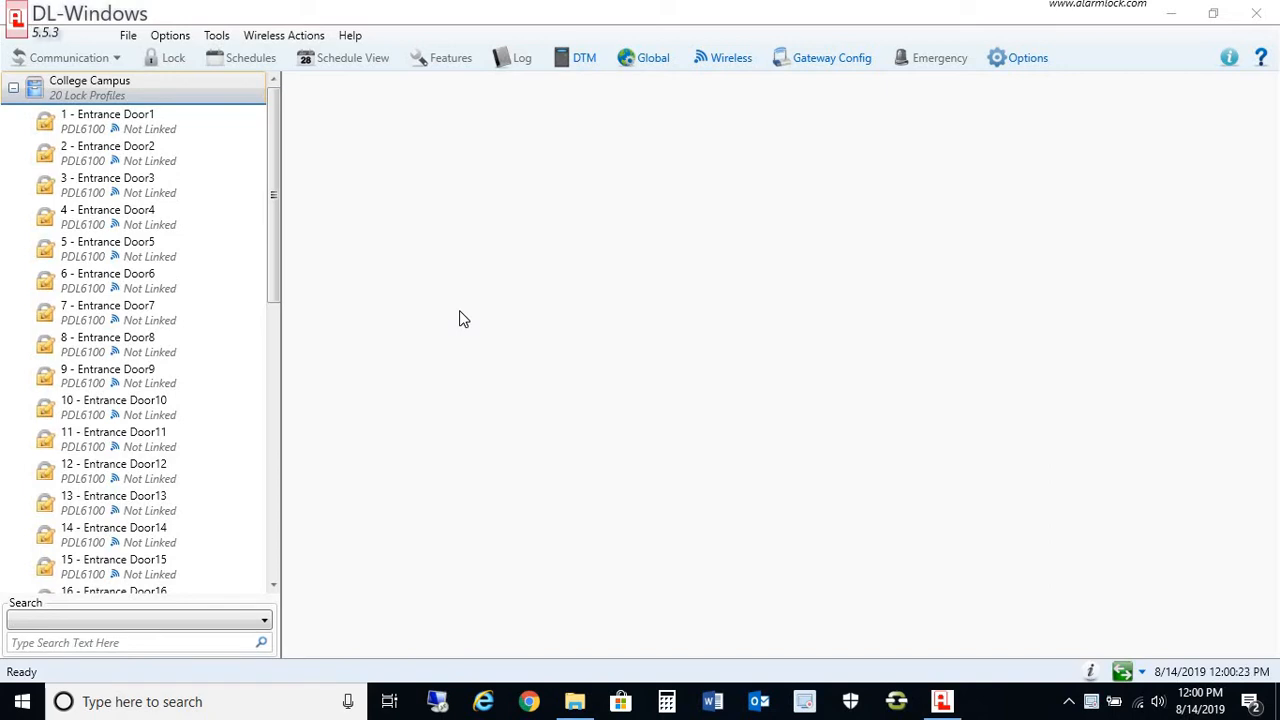
mouse_move(152, 276)
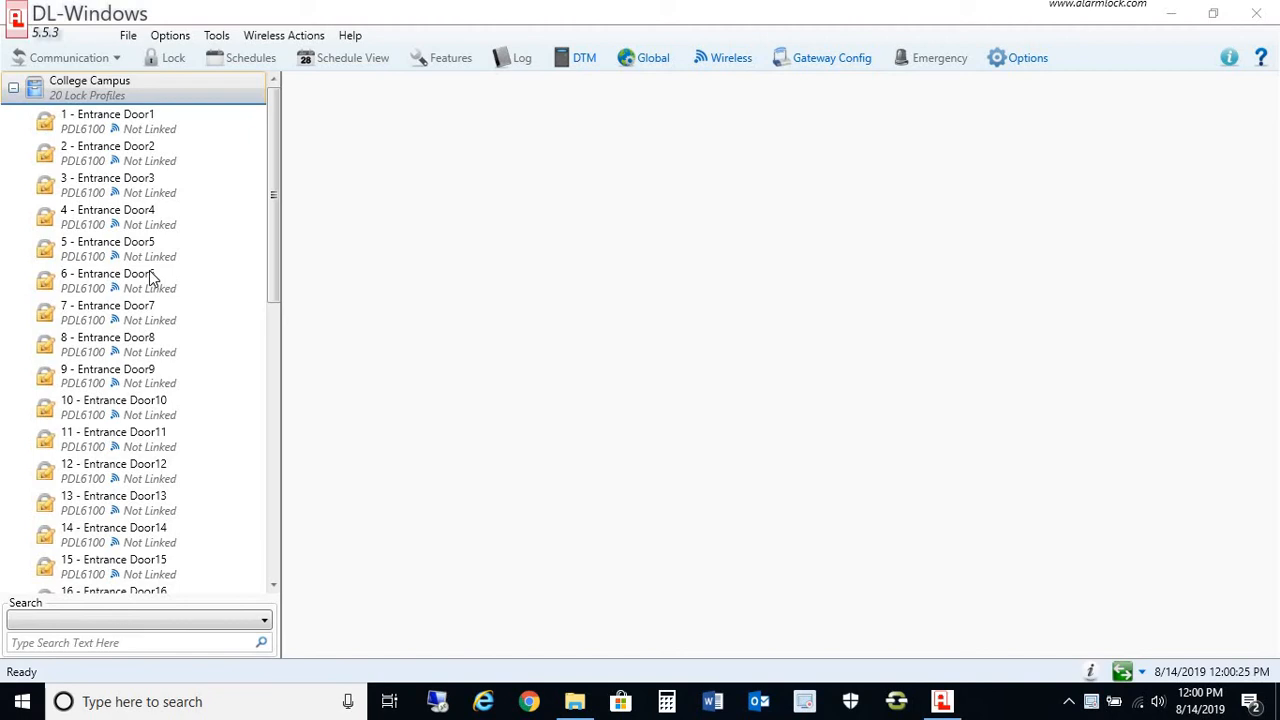
Exit DL-Windows, confirming the 'Are you sure you want to exit?' prompt
left_click(1256, 12)
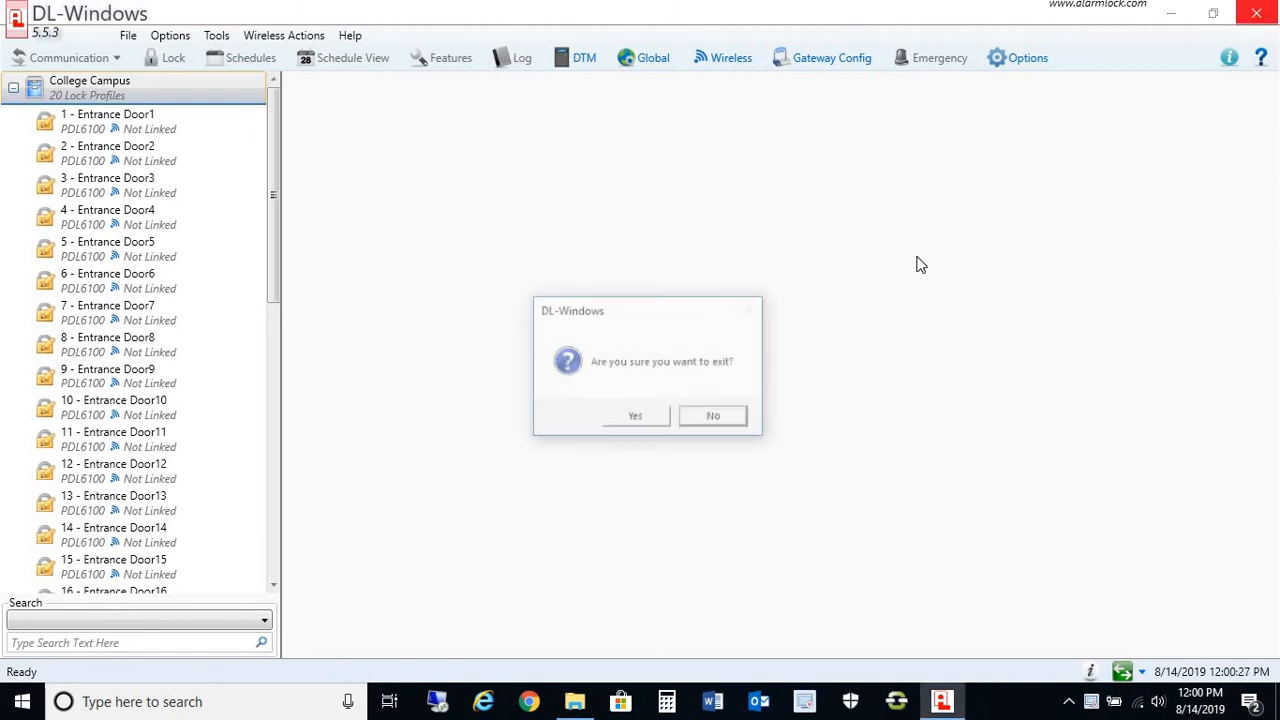
left_click(636, 414)
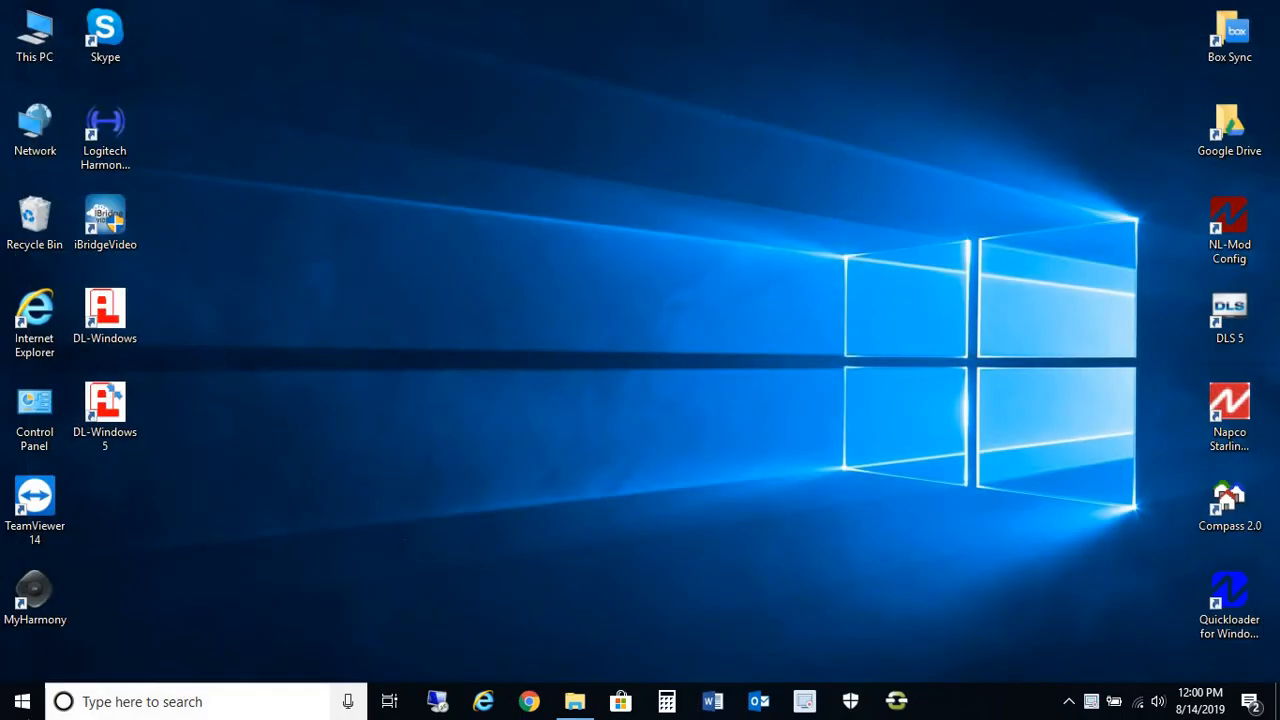
Launch Database Configuration from the Start menu's DL-Windows 5 program group
left_click(20, 700)
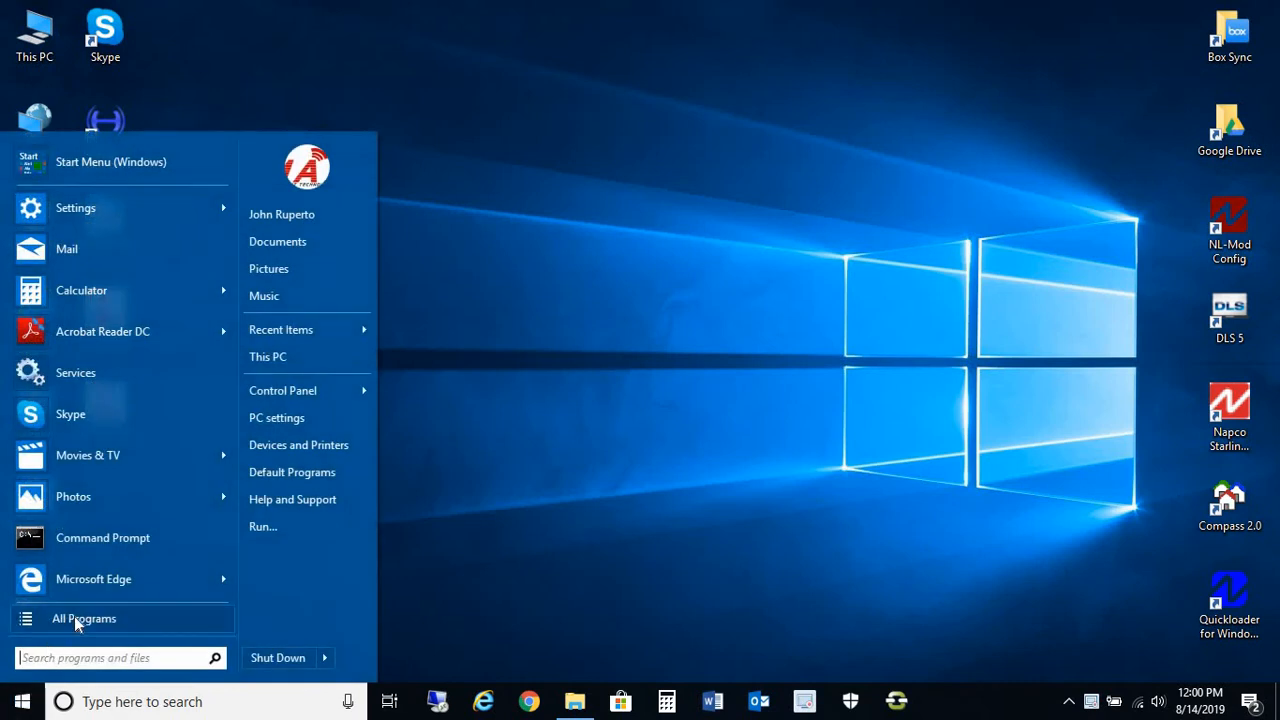
left_click(84, 618)
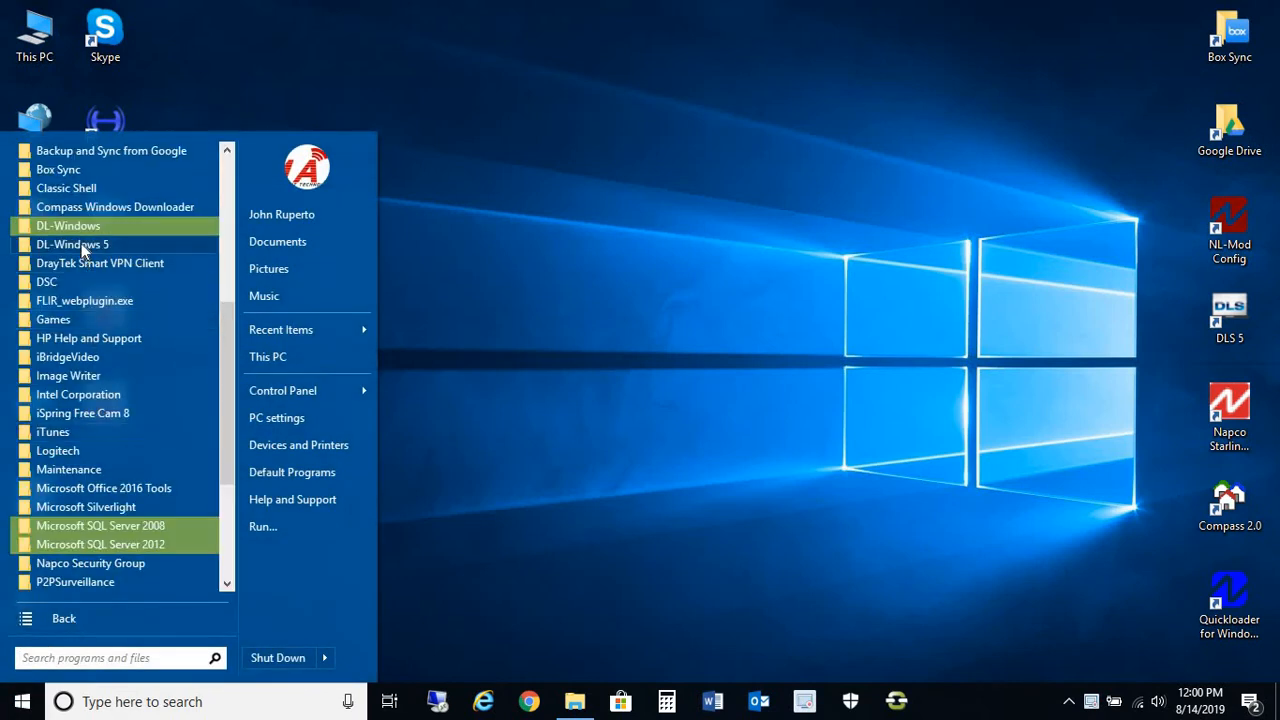
left_click(72, 244)
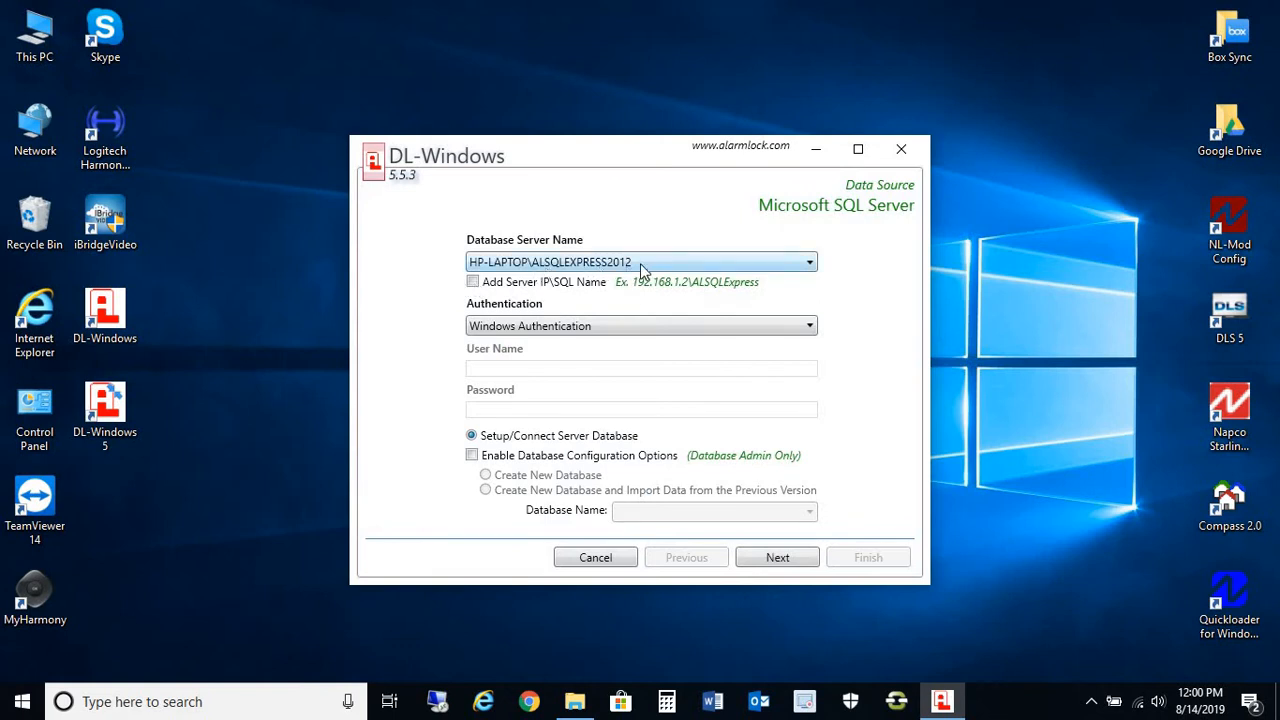
mouse_move(596, 270)
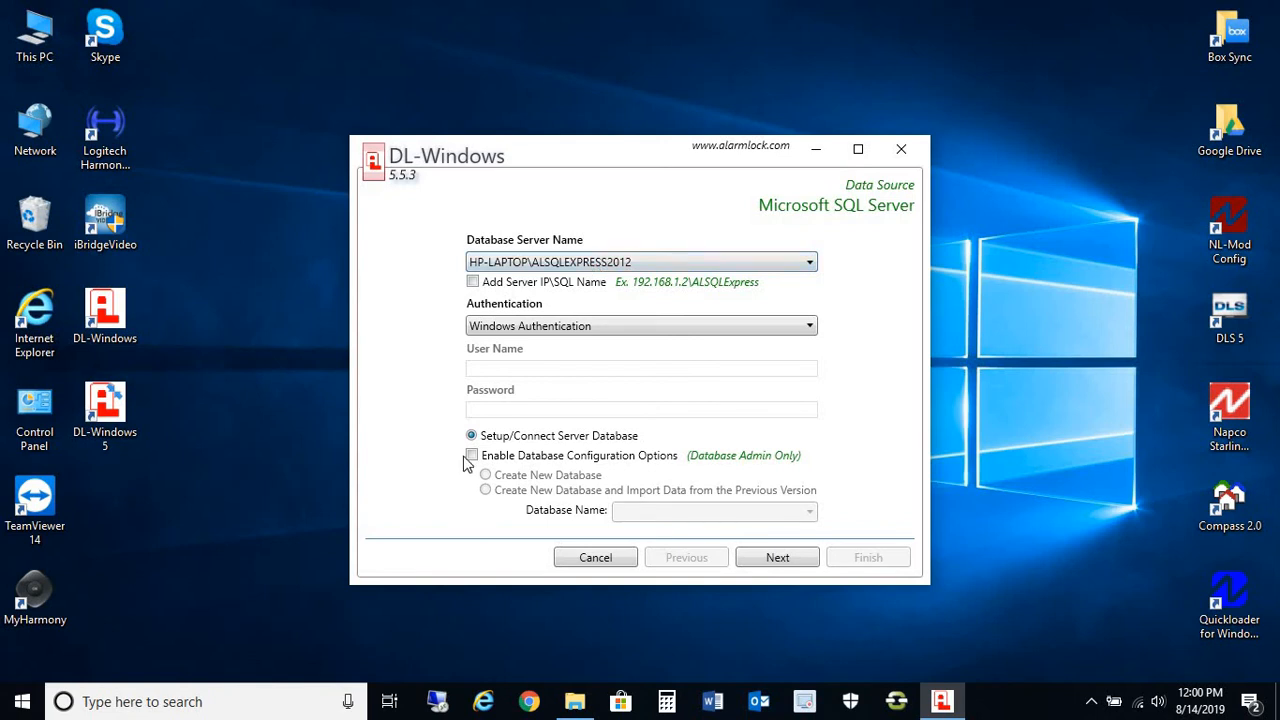
Enable Database Configuration Options with Create New Database chosen and continue past the data source page
left_click(472, 456)
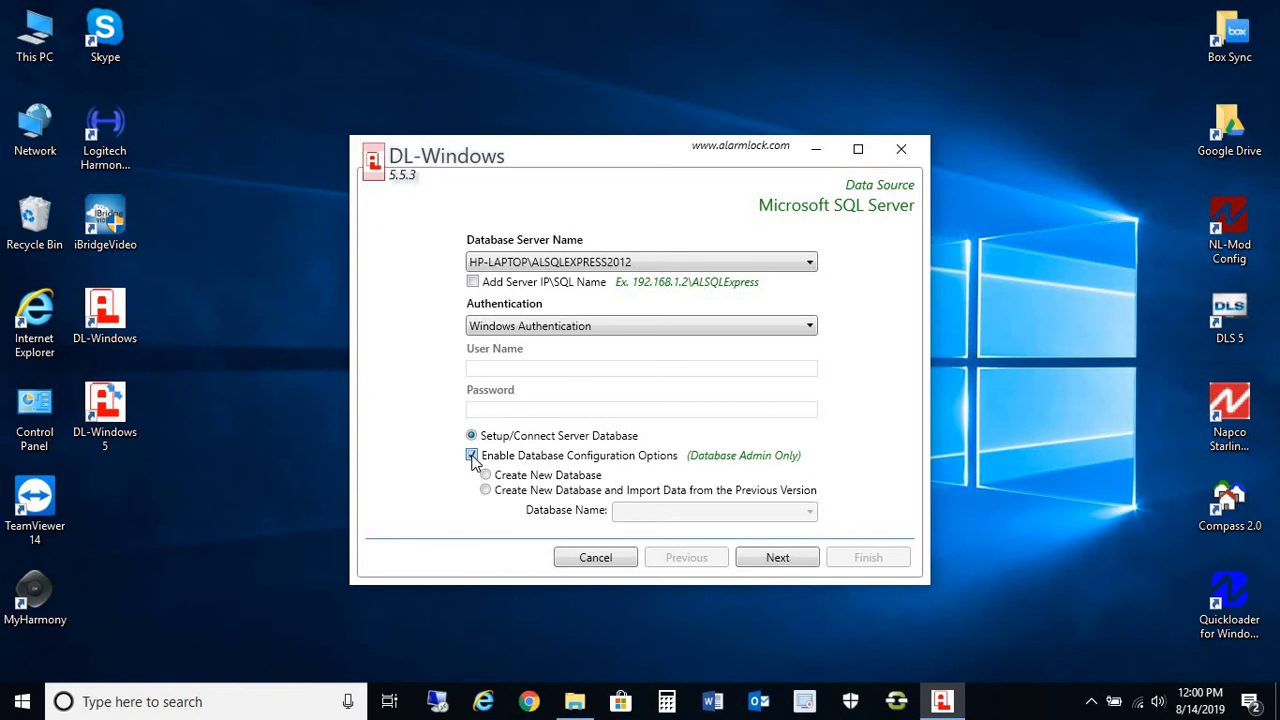
left_click(484, 476)
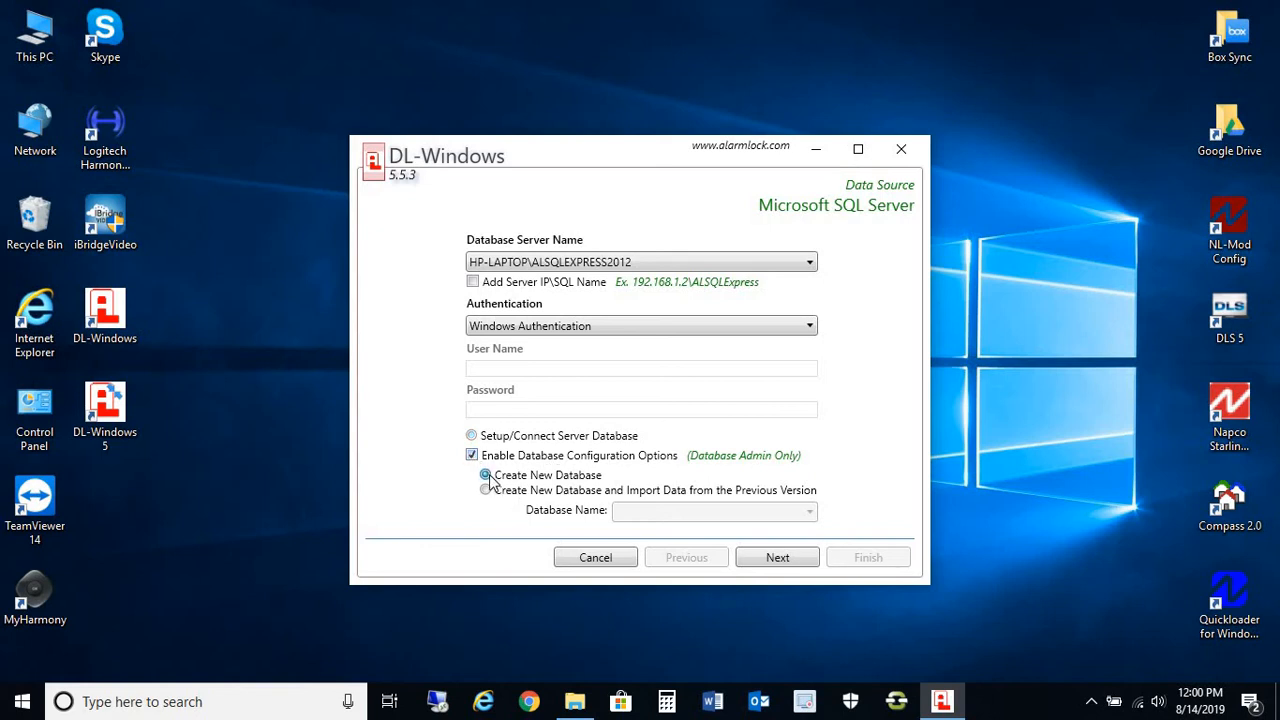
left_click(484, 476)
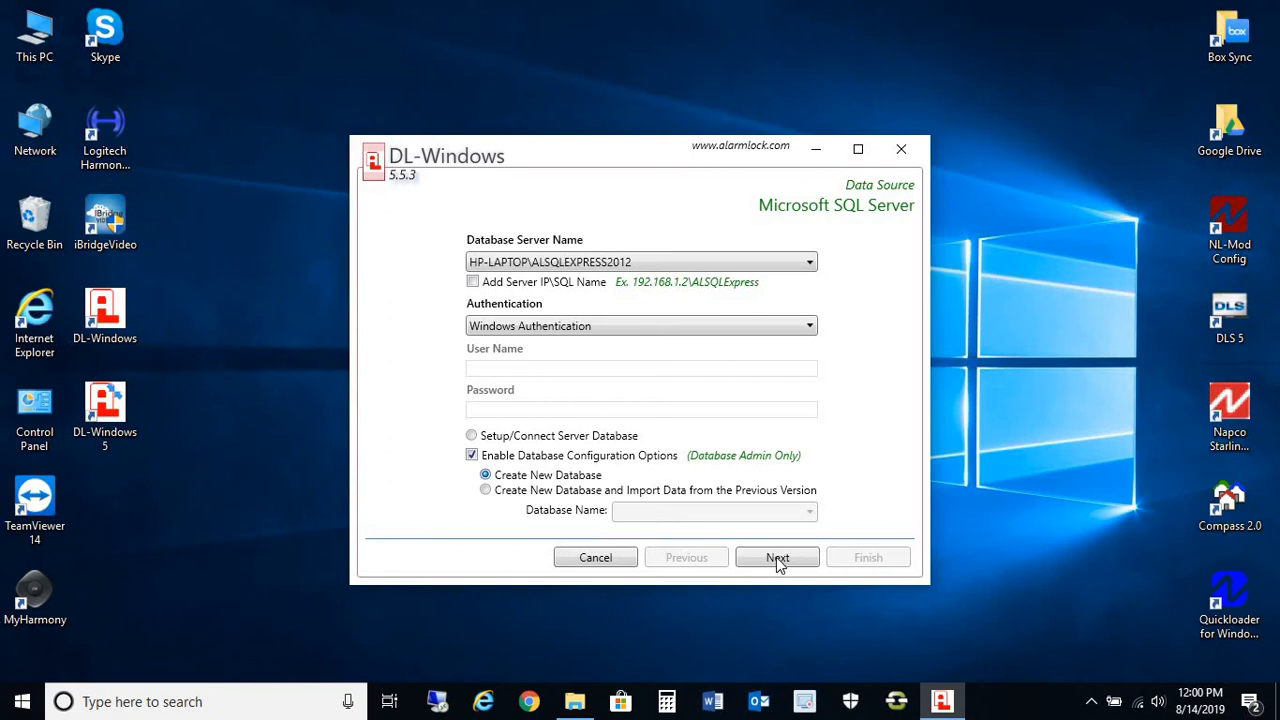
left_click(776, 556)
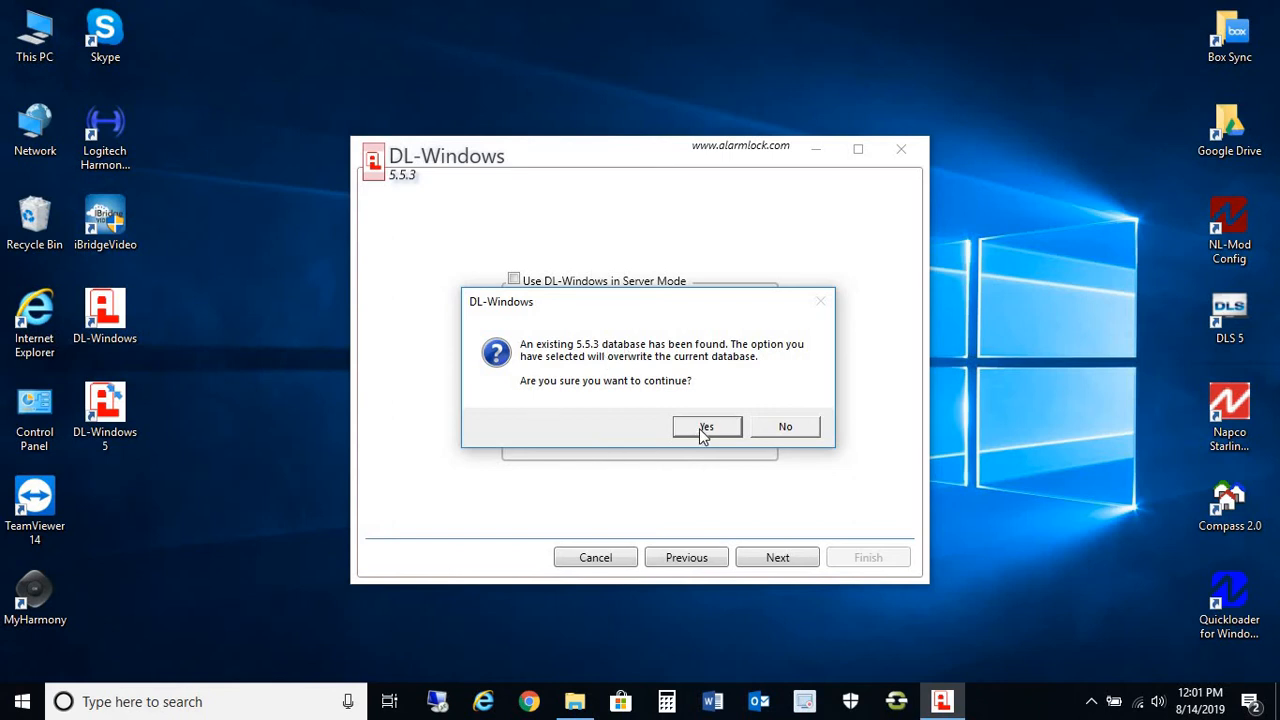
Accept overwriting the existing 5.5.3 database, leaving Server Mode unticked
left_click(706, 426)
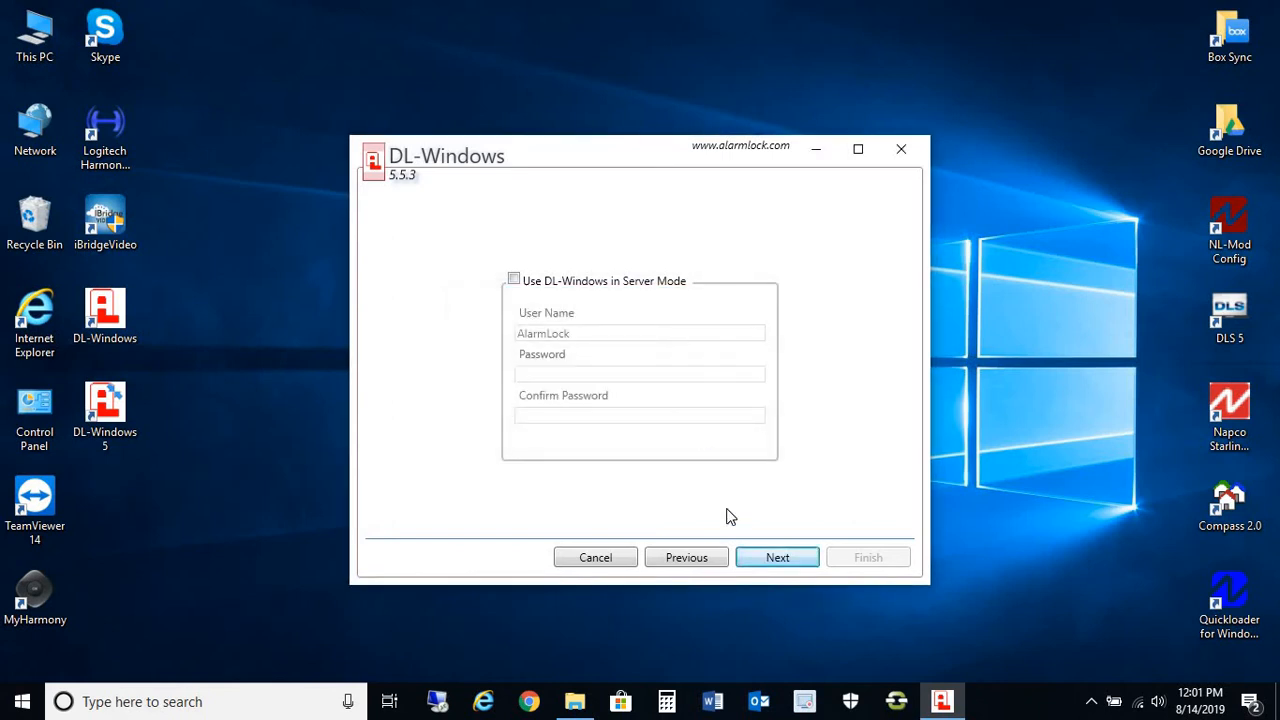
mouse_move(596, 300)
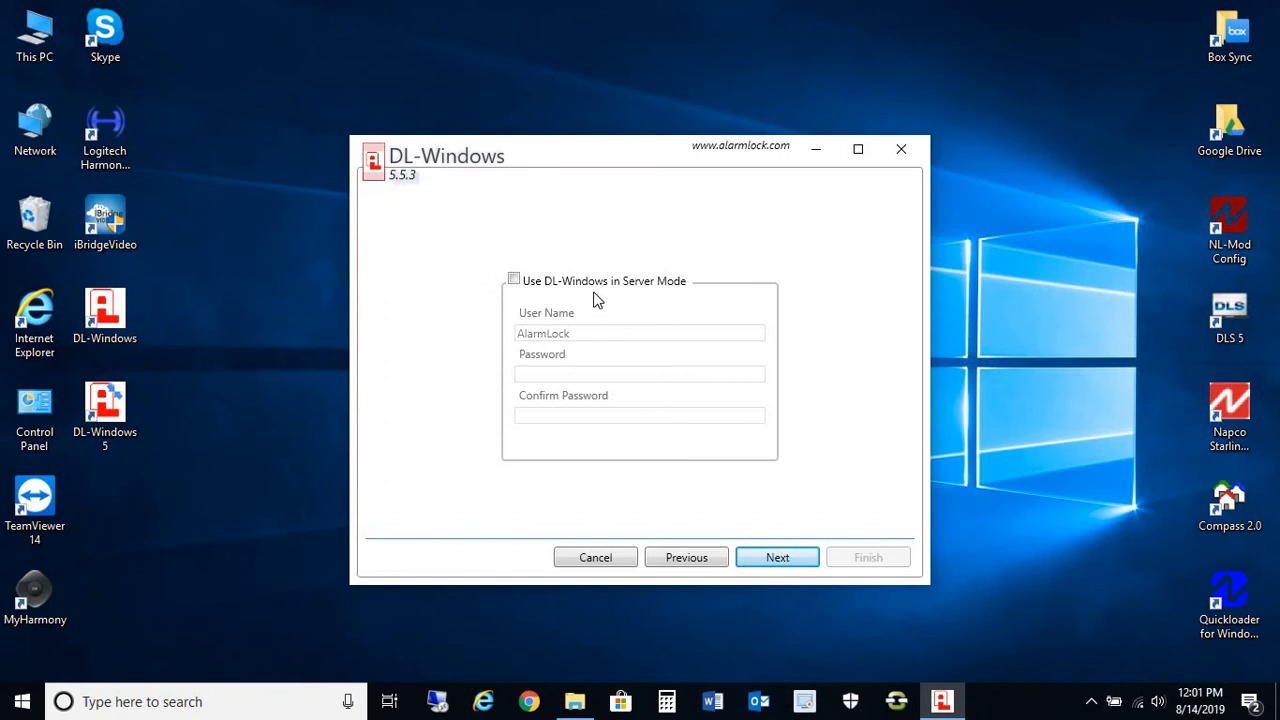
mouse_move(548, 404)
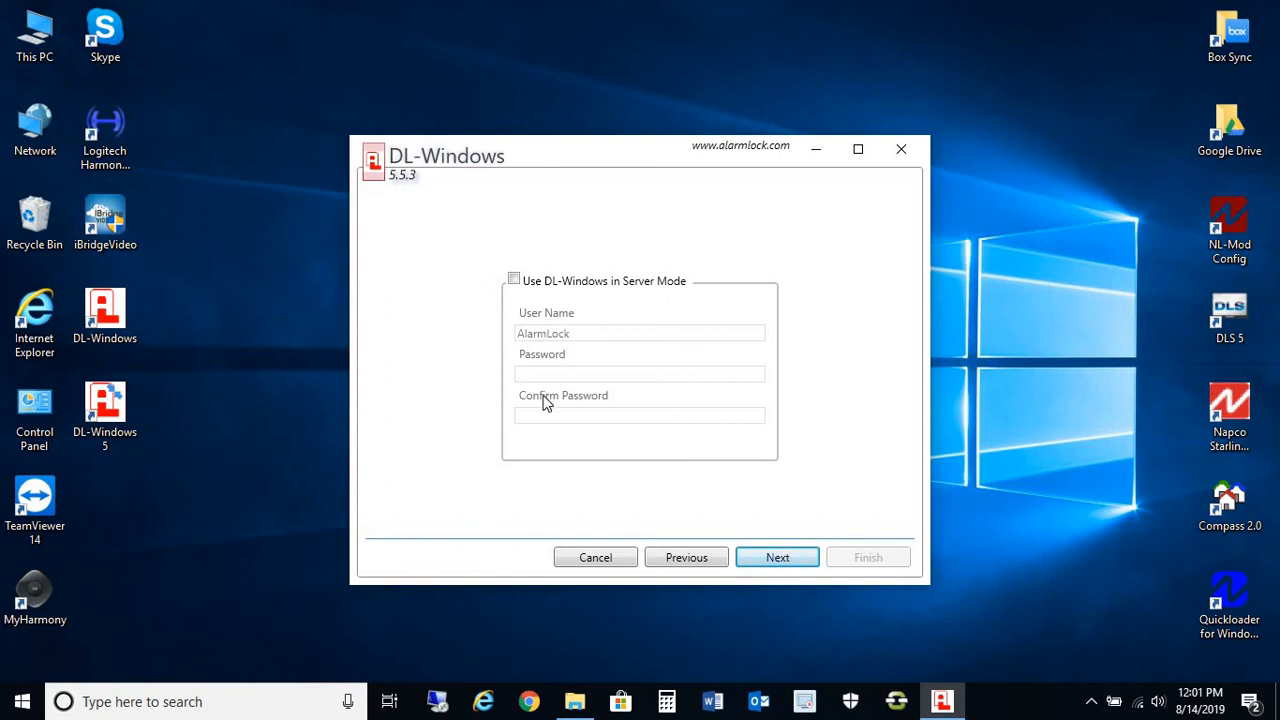
mouse_move(600, 444)
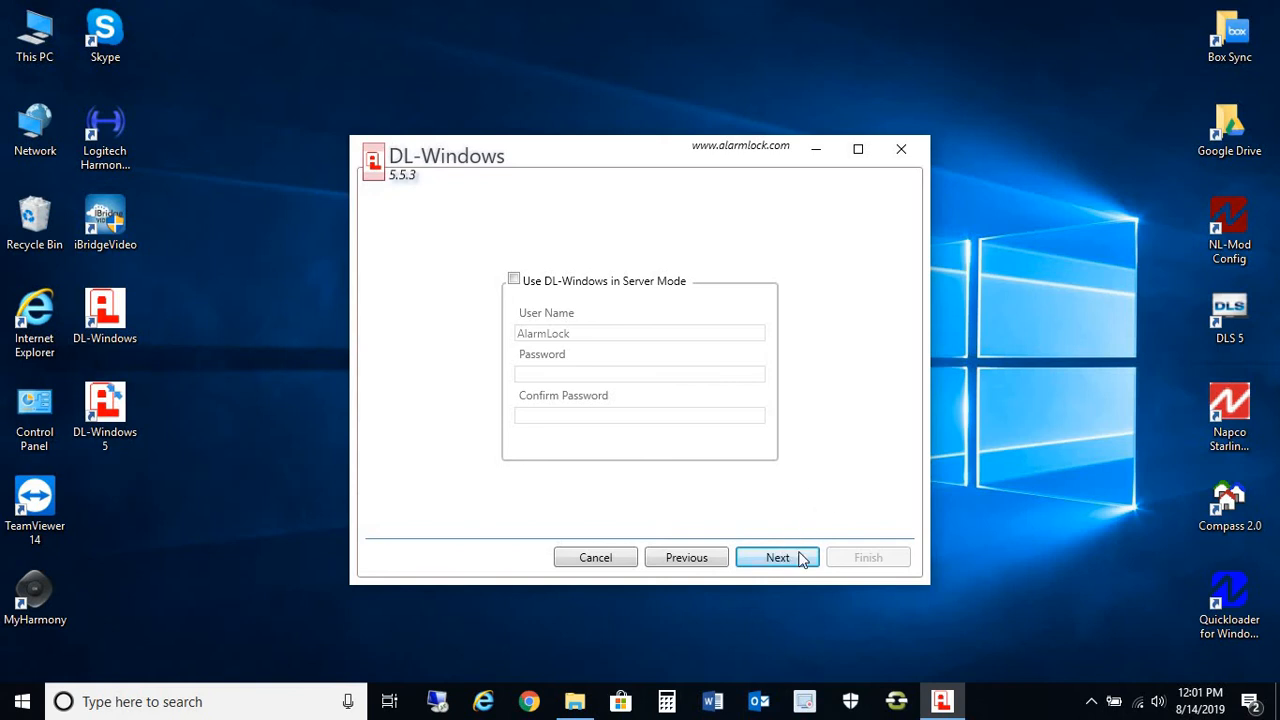
Finish the wizard to create the new blank database
left_click(776, 556)
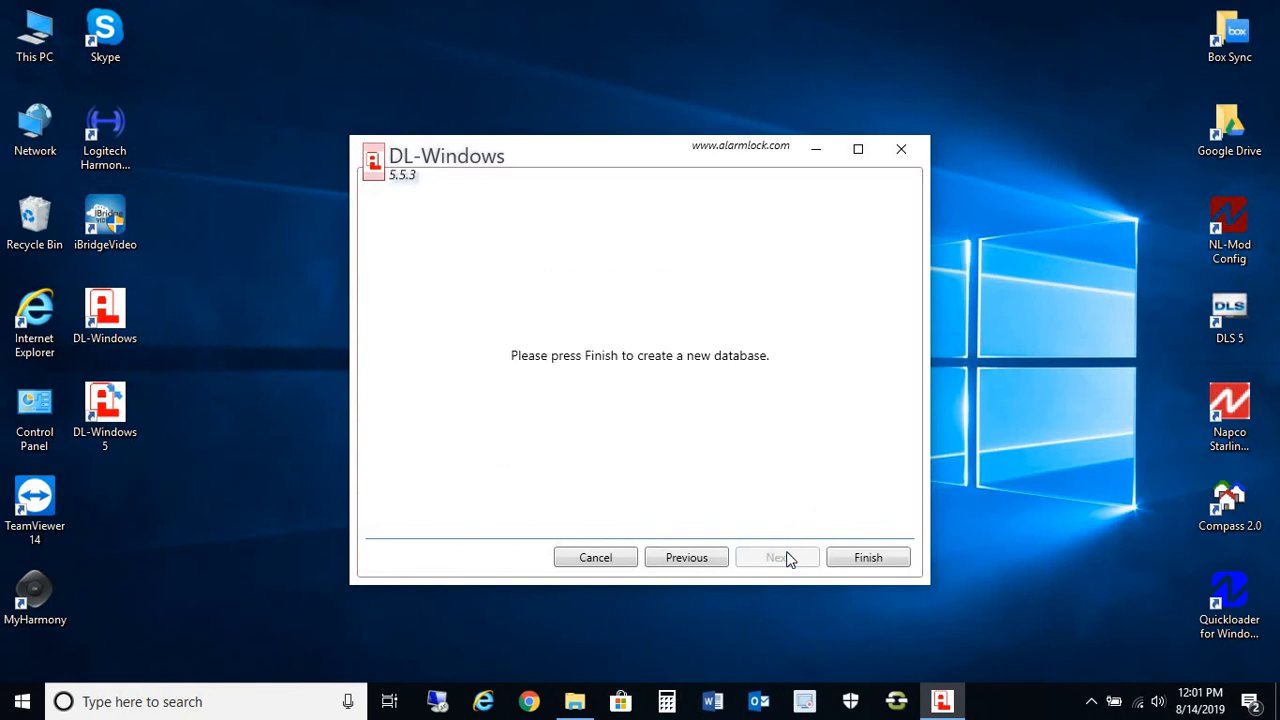
left_click(868, 556)
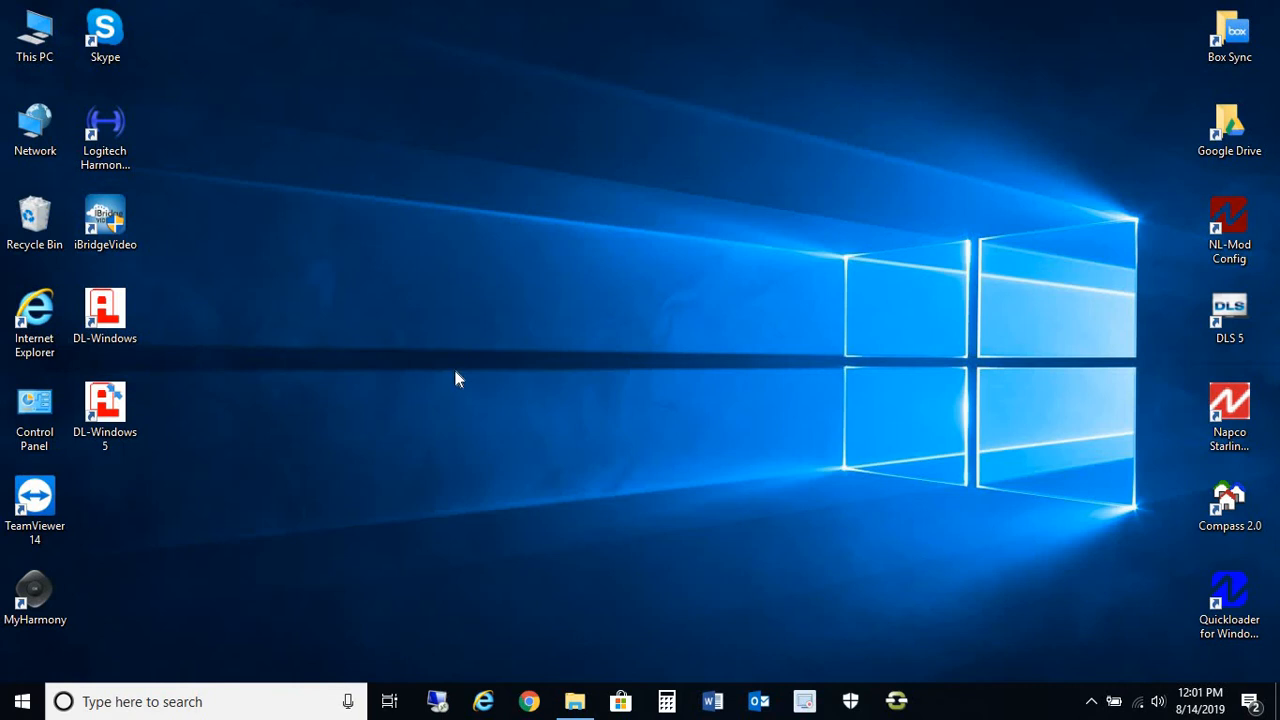
Relaunch DL-Windows 5 from its desktop shortcut, showing an empty account list
left_click(104, 408)
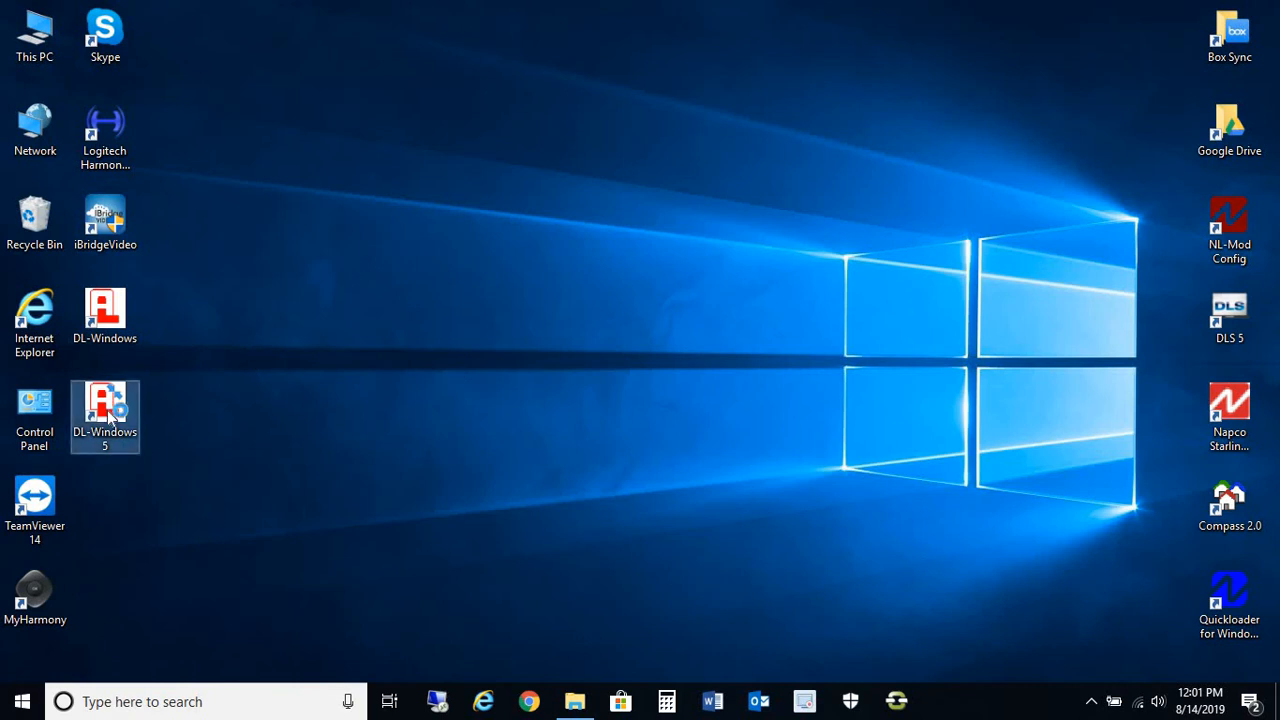
double_click(104, 410)
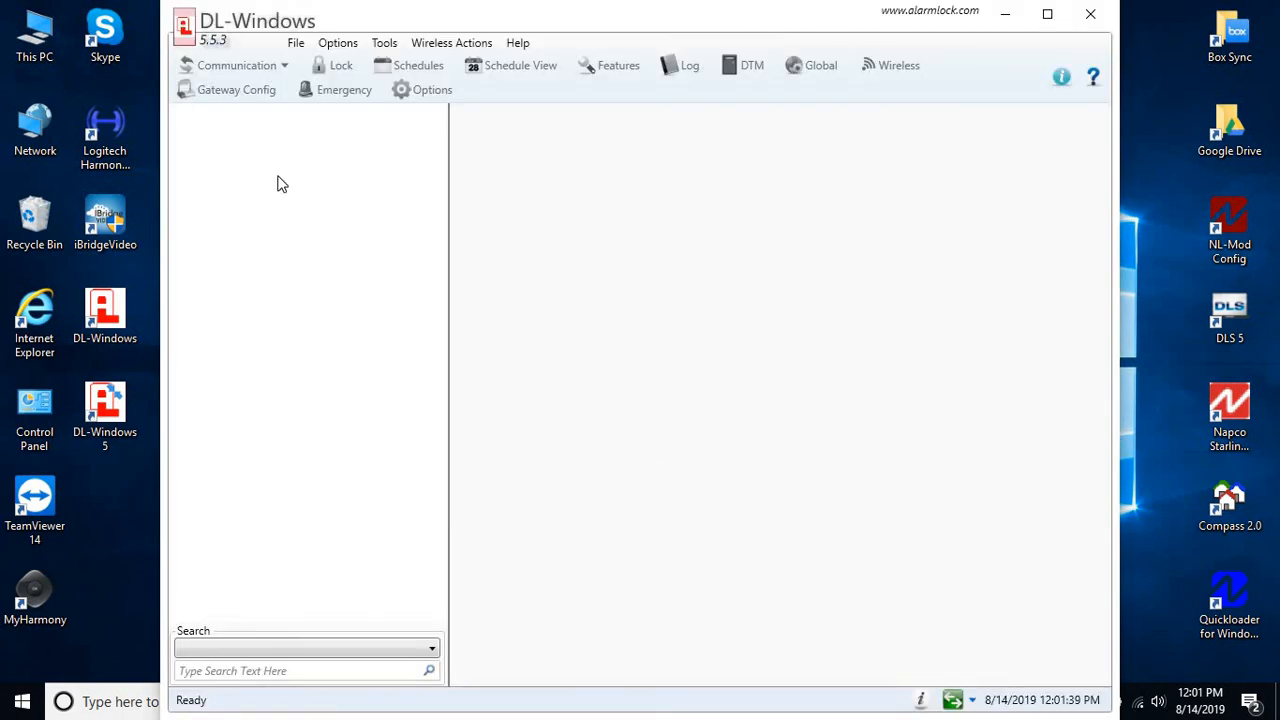
mouse_move(196, 200)
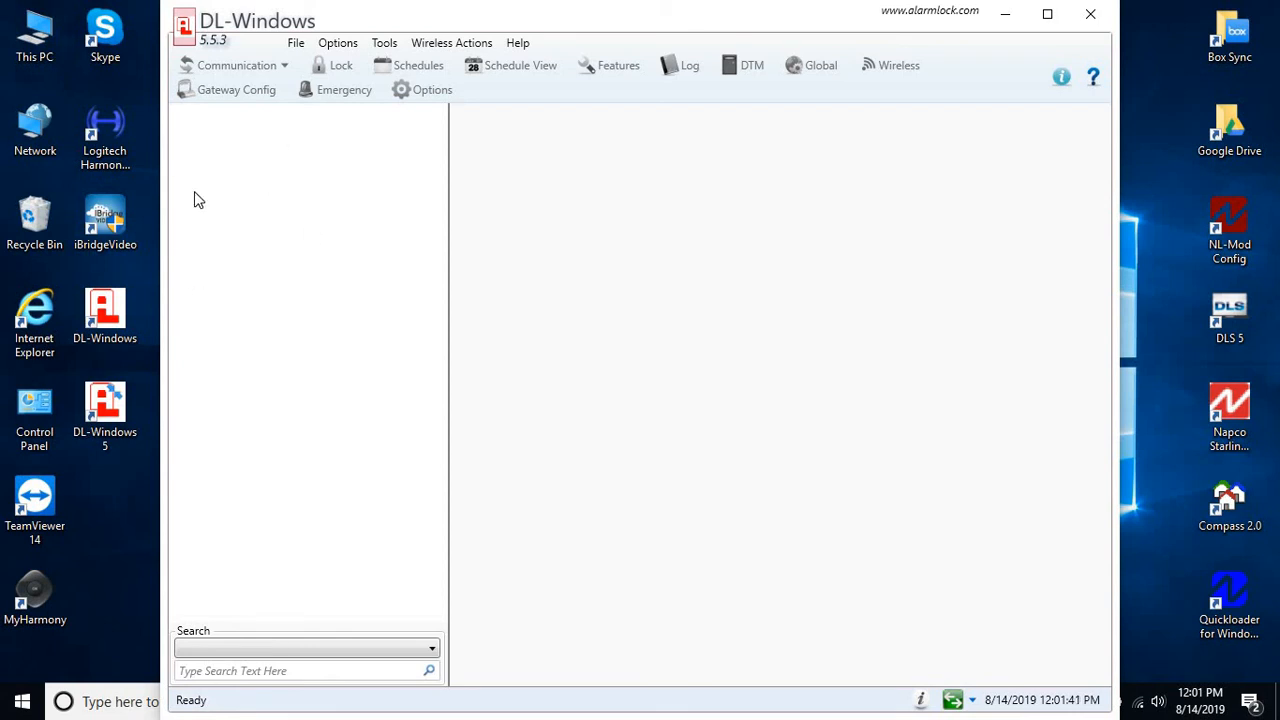
mouse_move(316, 272)
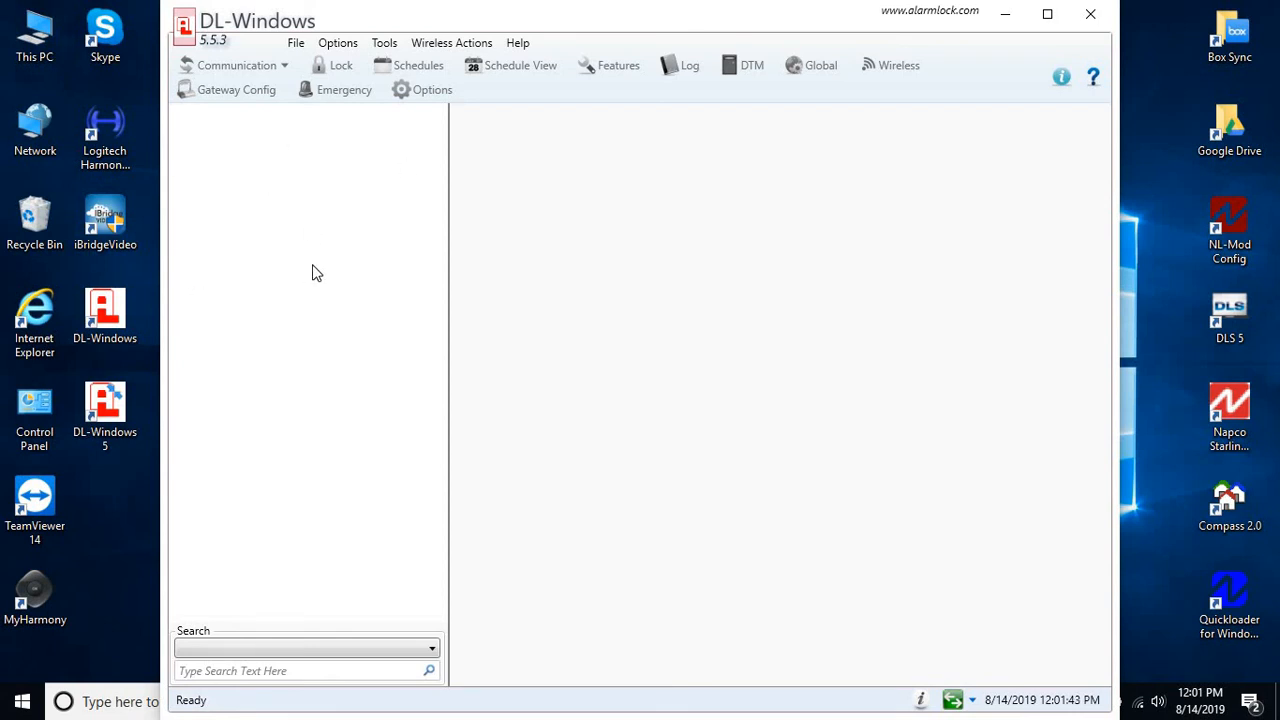